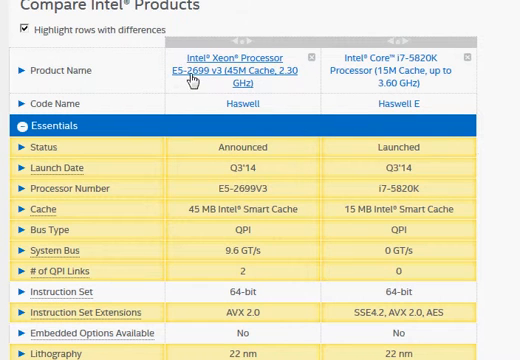
mouse_move(243, 81)
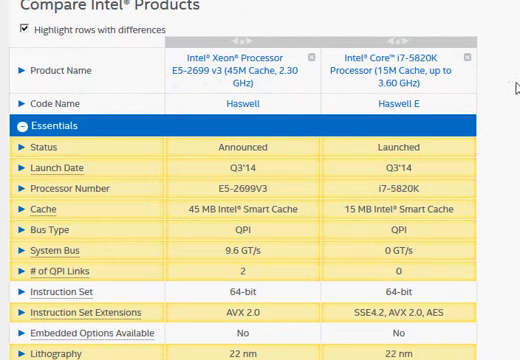
mouse_move(237, 69)
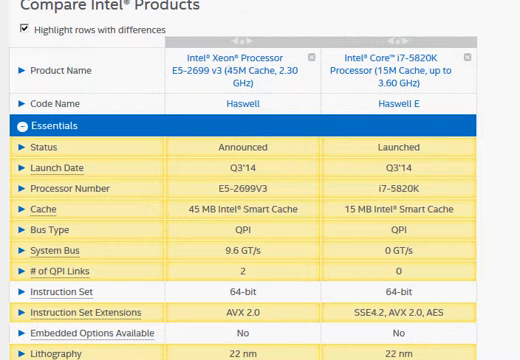
Scroll to the i7-5820K's $396 recommended customer price, then view the Xeon's Amazon listing.
scroll(down, 3)
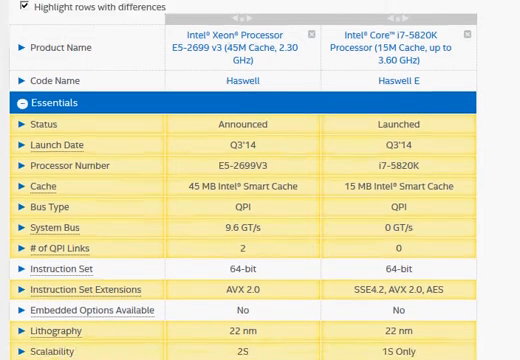
scroll(down, 3)
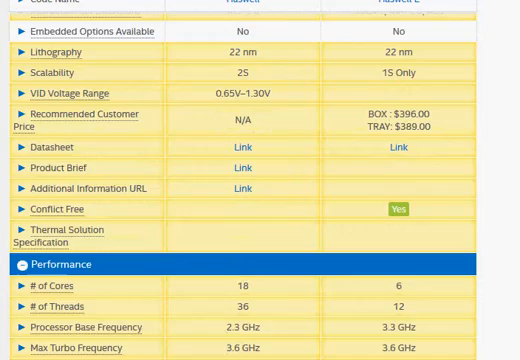
scroll(down, 3)
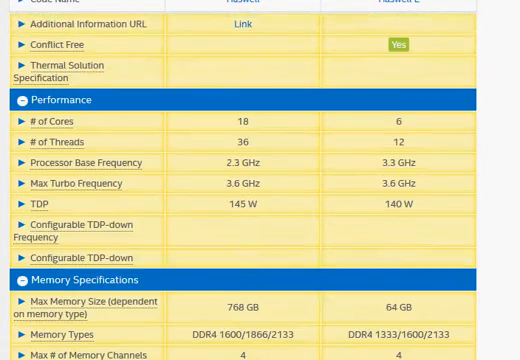
scroll(down, 3)
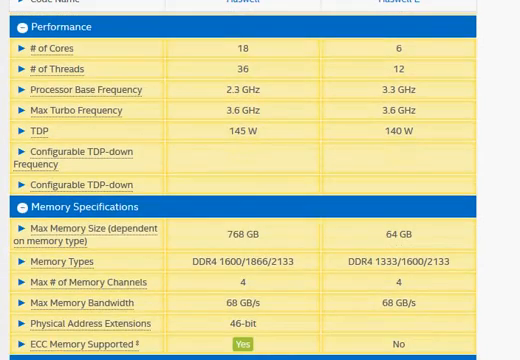
scroll(down, 3)
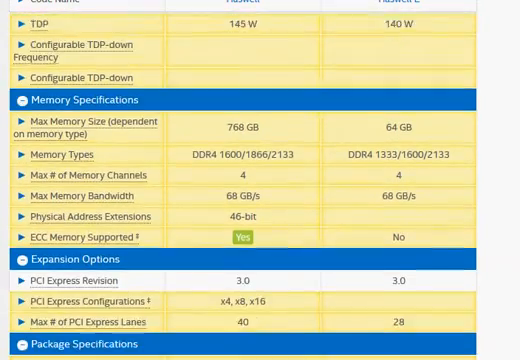
scroll(down, 3)
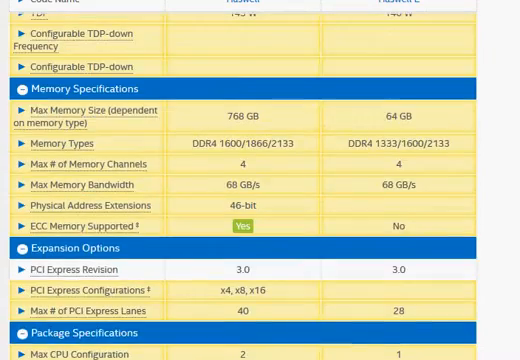
scroll(up, 3)
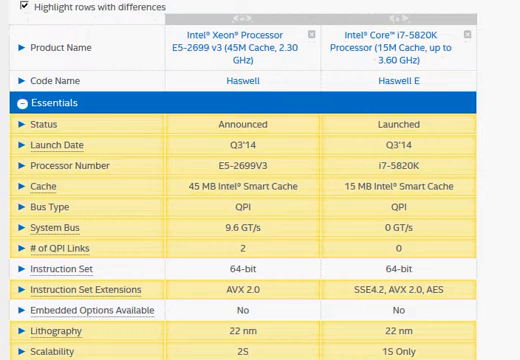
scroll(down, 3)
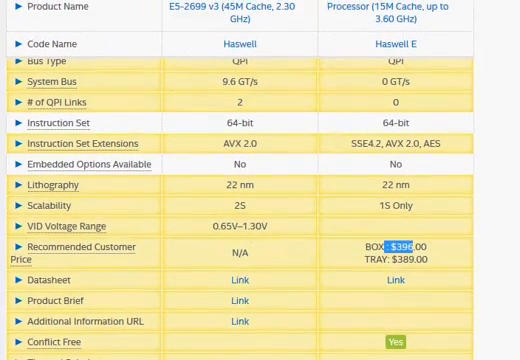
scroll(down, 3)
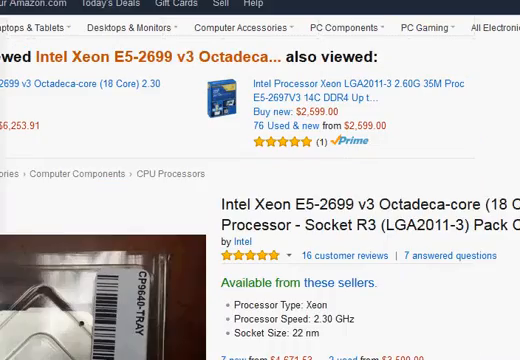
Scroll down the Amazon Xeon E5-2699 v3 listing's seller offers.
scroll(down, 3)
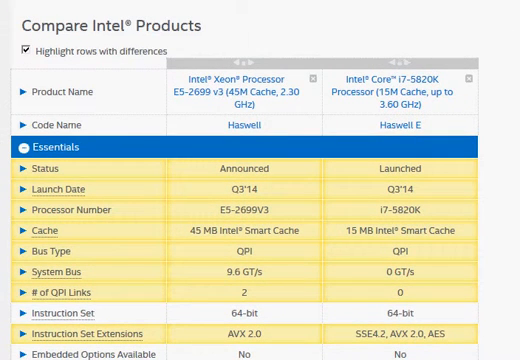
scroll(down, 3)
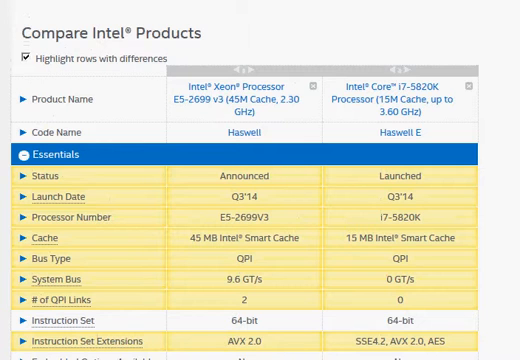
scroll(down, 3)
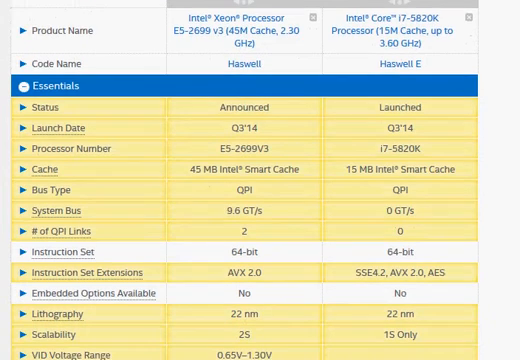
scroll(down, 3)
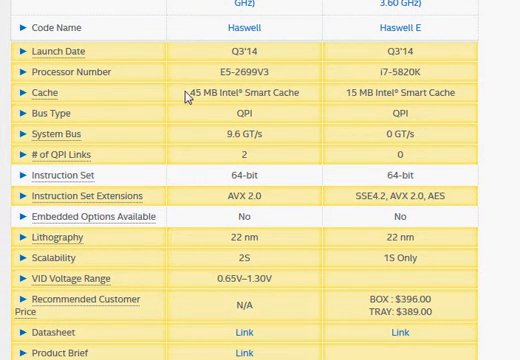
double_click(186, 97)
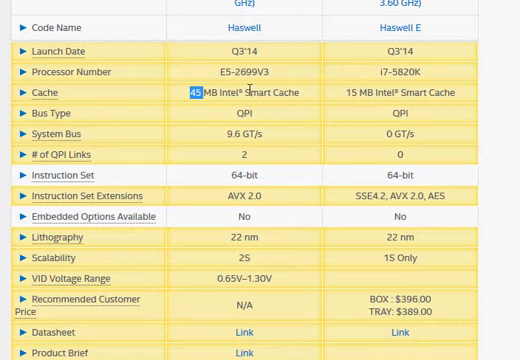
mouse_move(356, 94)
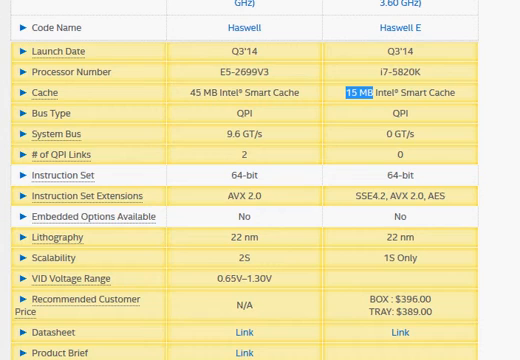
scroll(down, 3)
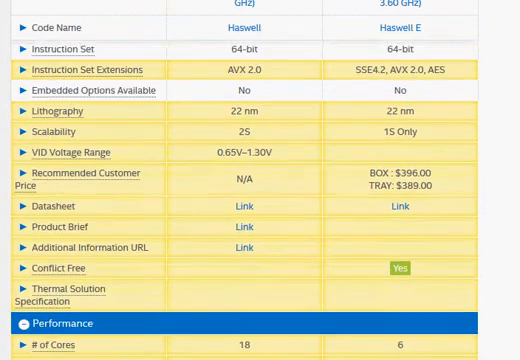
scroll(down, 3)
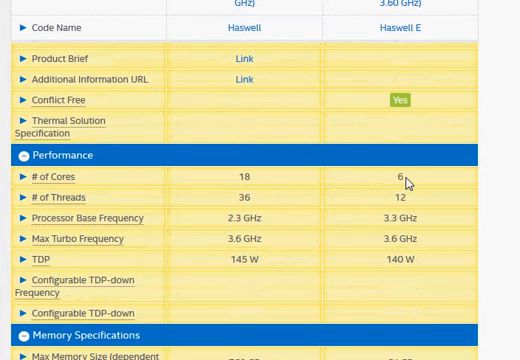
mouse_move(192, 228)
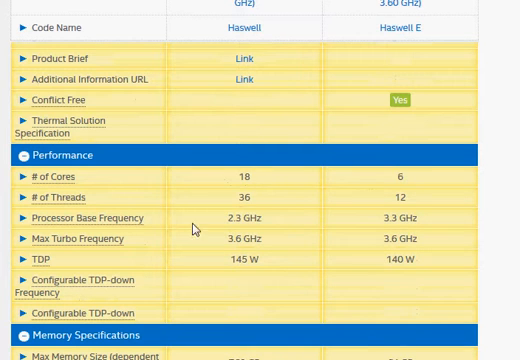
mouse_move(213, 222)
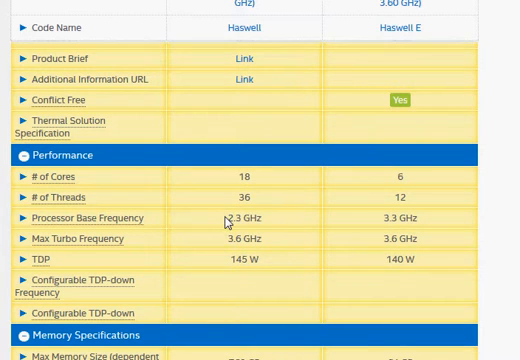
mouse_move(360, 222)
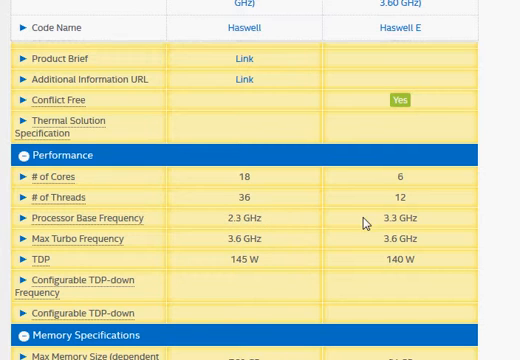
mouse_move(253, 199)
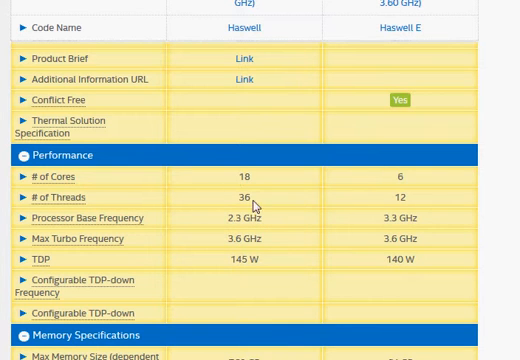
double_click(244, 257)
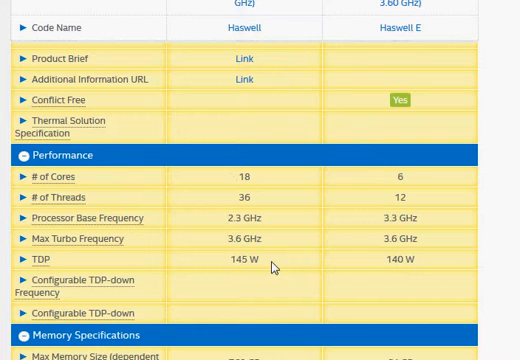
mouse_move(338, 268)
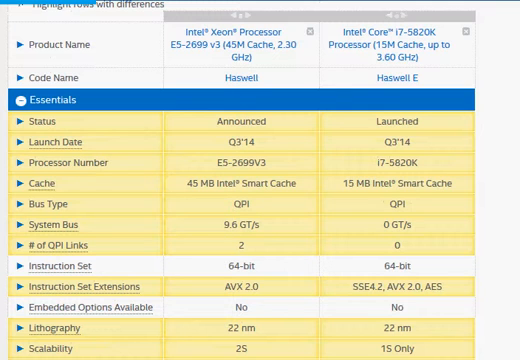
mouse_move(506, 198)
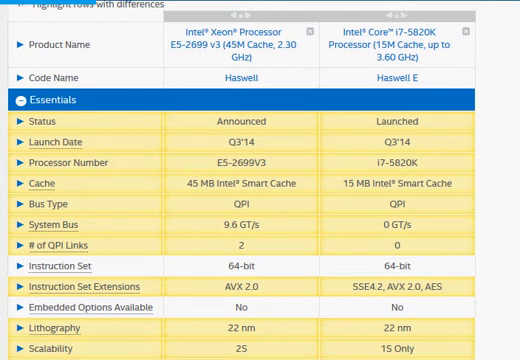
scroll(down, 3)
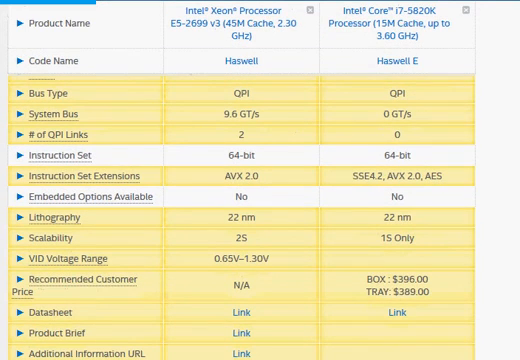